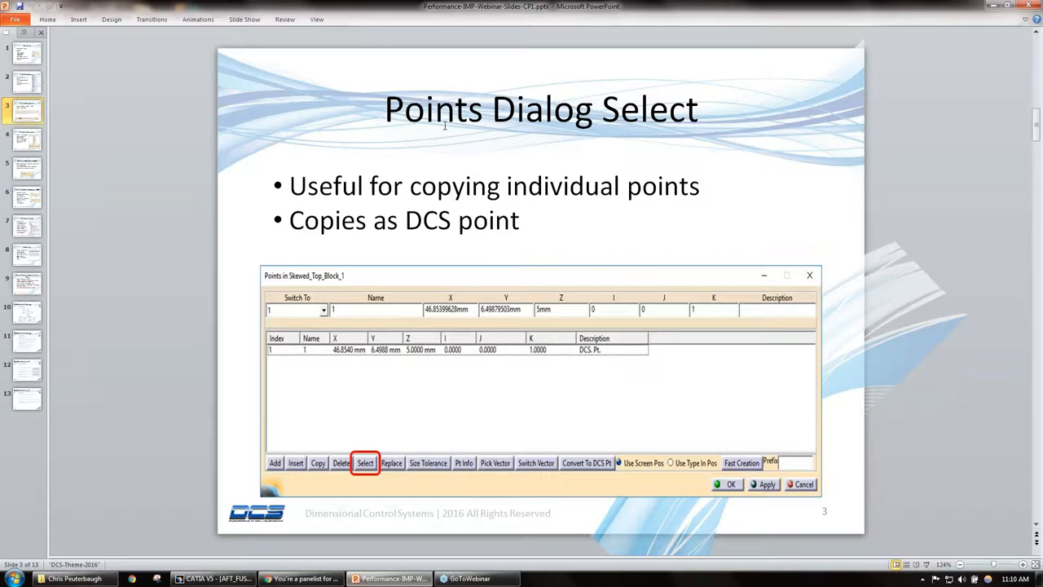
{"action": "mouse_move", "coordinate": [934, 36]}
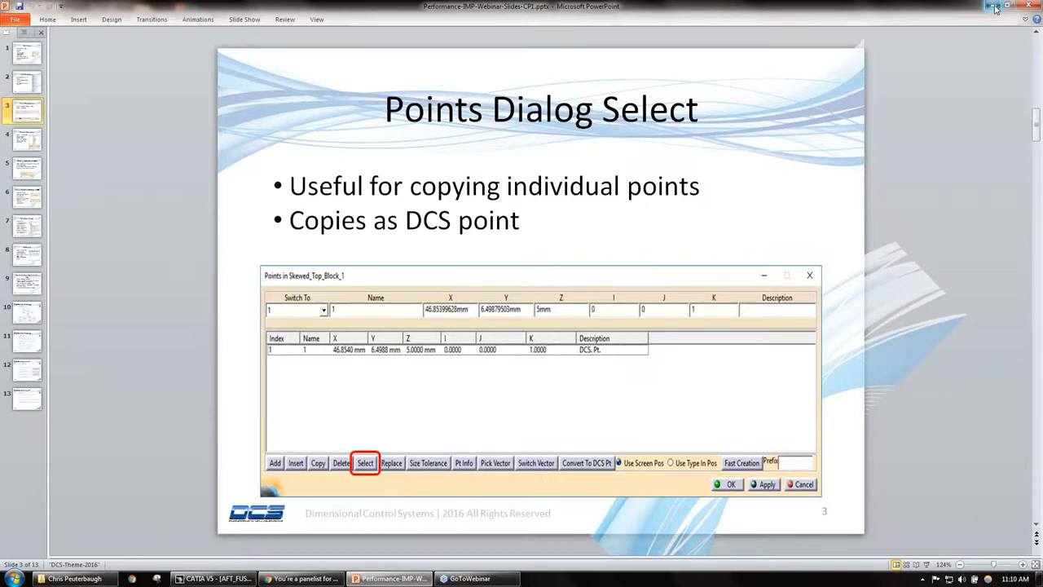
- Hide PowerPoint, orbit toward the skin edge points, and expand Aft_Bulkhead_1_1's seven points
{"action": "left_click", "coordinate": [213, 579]}
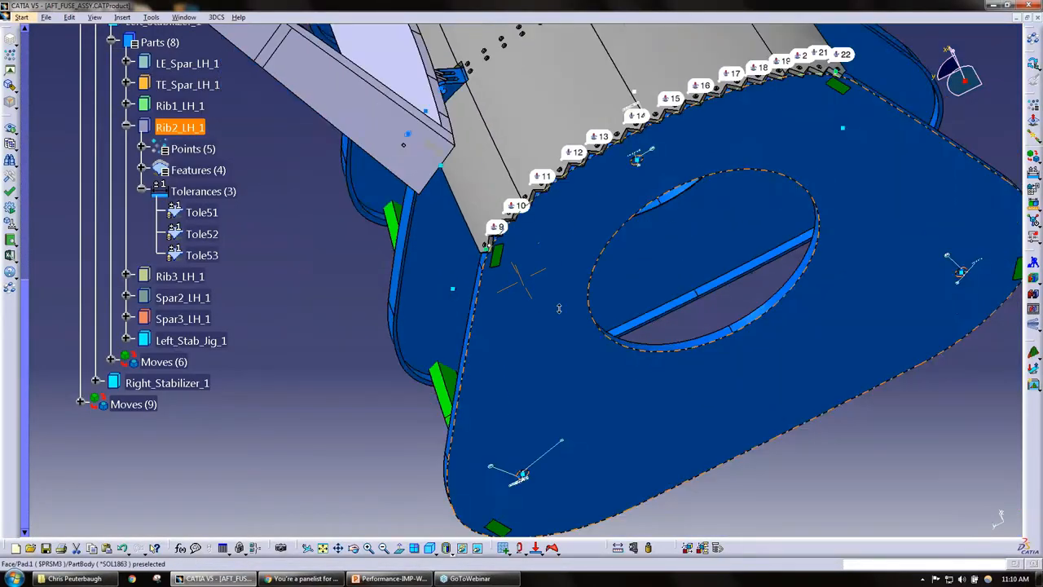
{"action": "left_click_drag", "start_coordinate": [558, 308], "coordinate": [534, 387]}
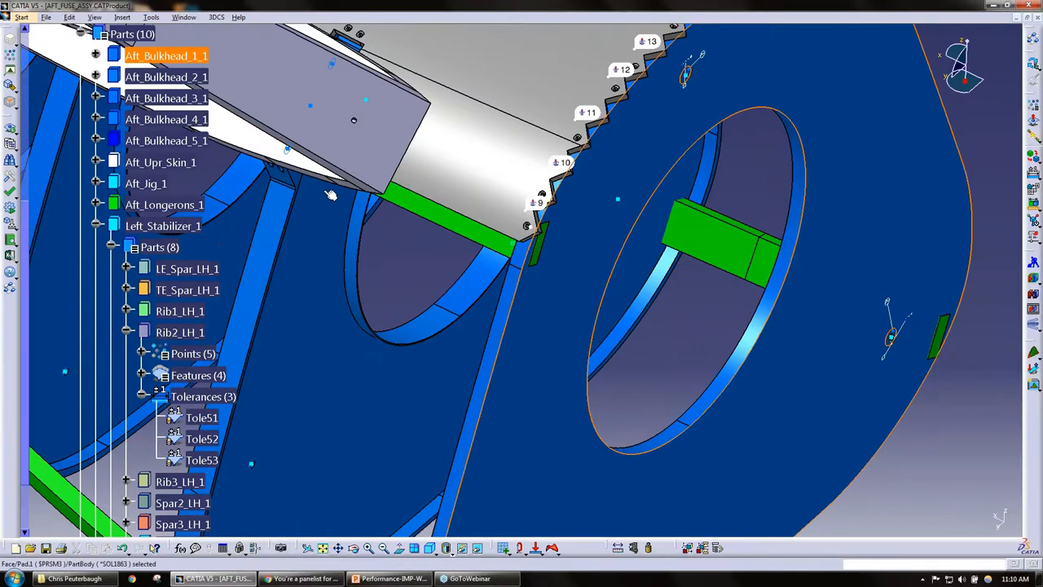
{"action": "left_click", "coordinate": [96, 56]}
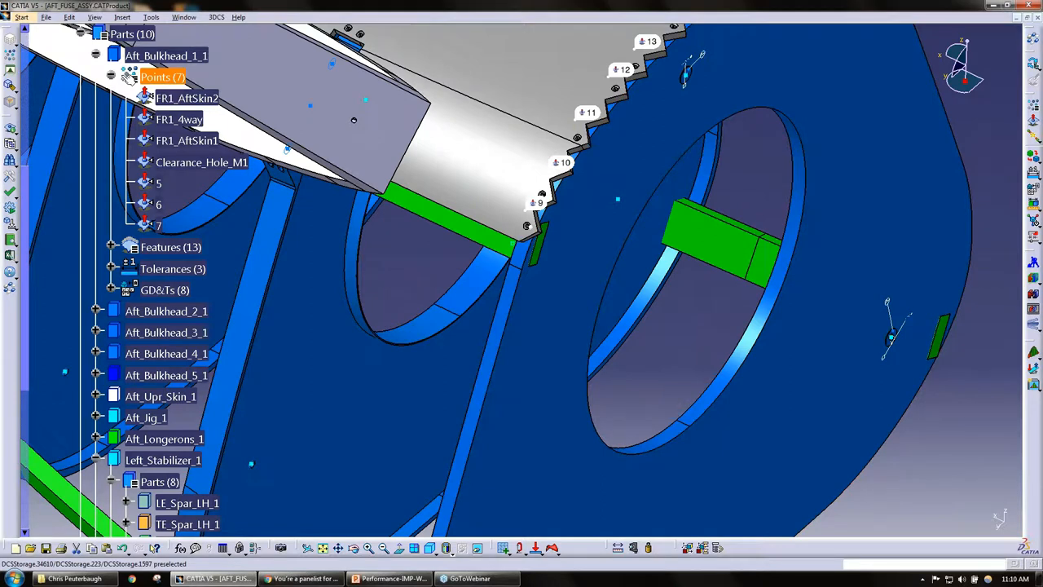
- In Aft_Bulkhead_1_1's Points dialog, pick skin edge point 9, confirm adding it, and close
{"action": "double_click", "coordinate": [162, 76]}
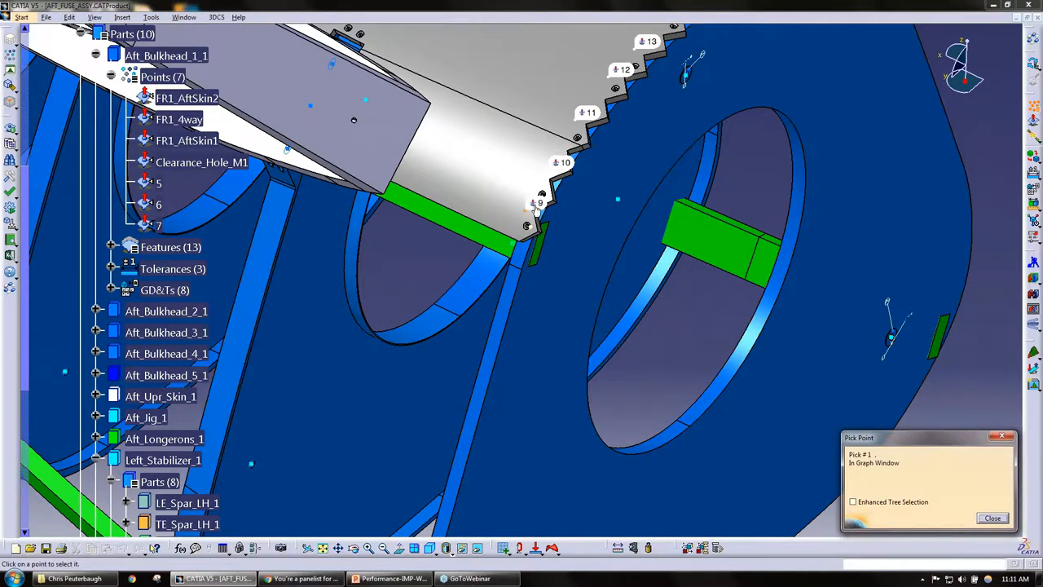
{"action": "left_click", "coordinate": [534, 207]}
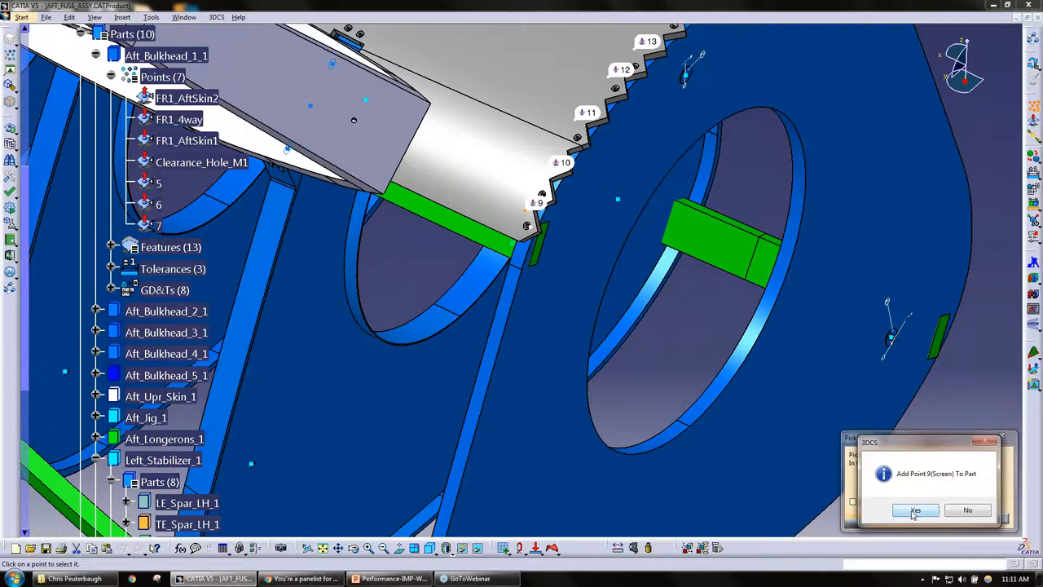
{"action": "left_click", "coordinate": [915, 510]}
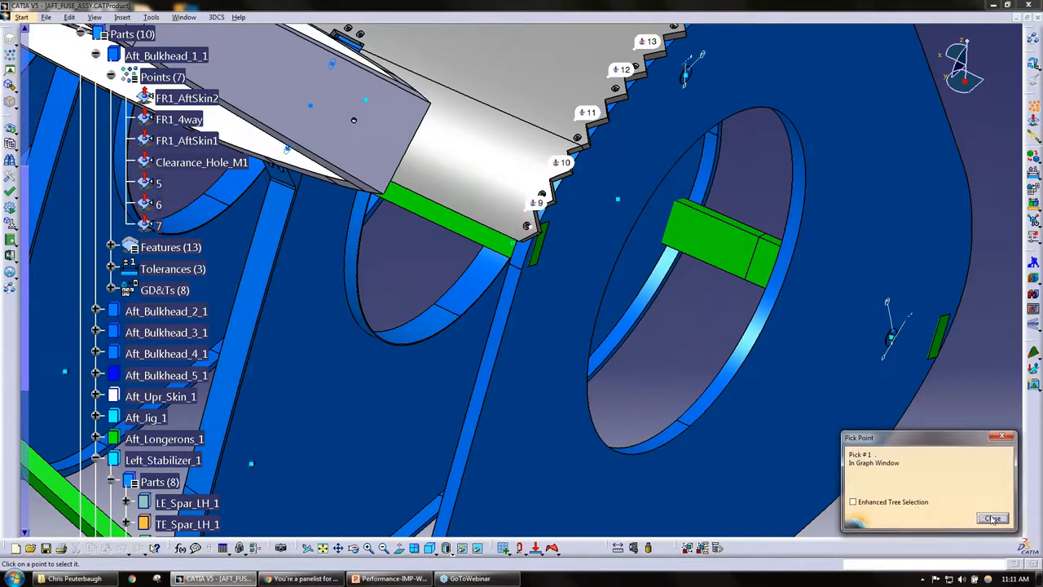
{"action": "left_click", "coordinate": [994, 519]}
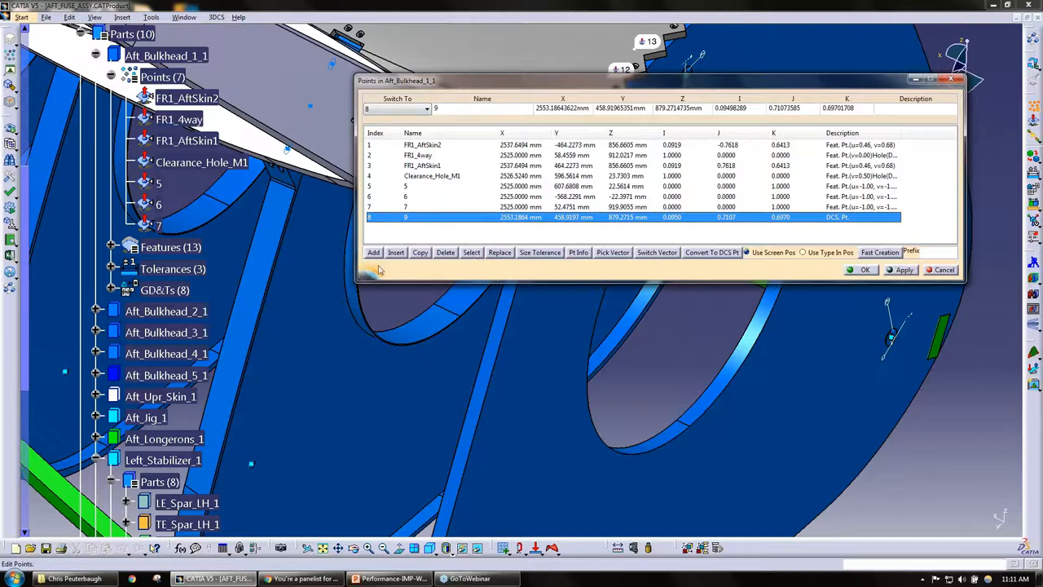
{"action": "mouse_move", "coordinate": [430, 231]}
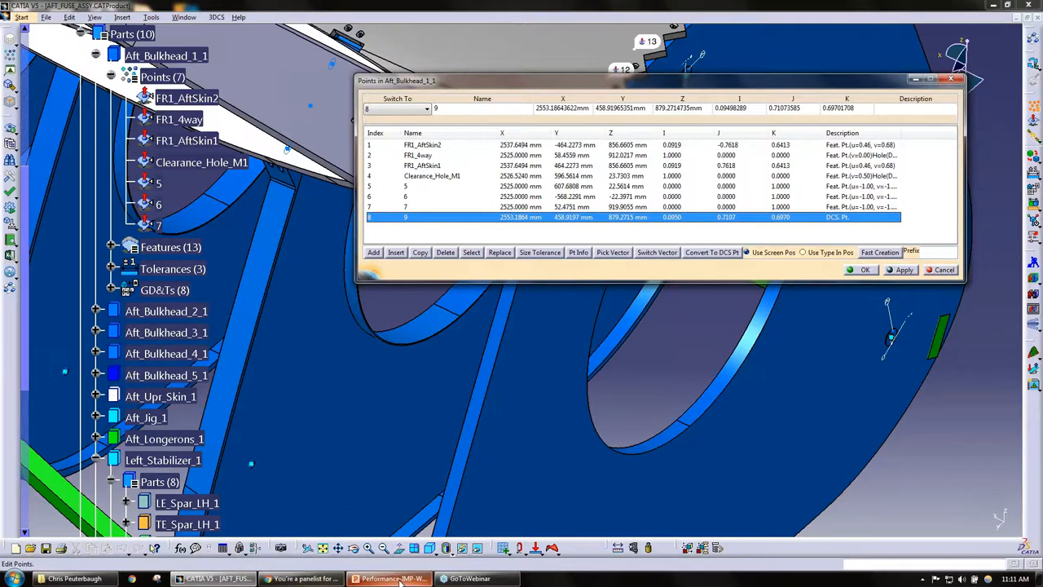
{"action": "mouse_move", "coordinate": [389, 579]}
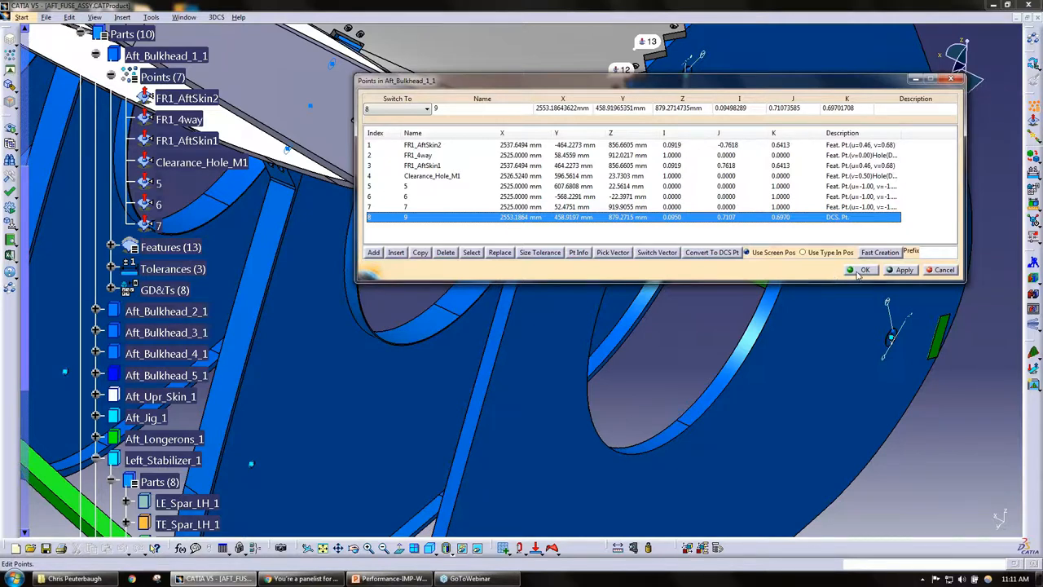
- Accept the eight-point list and preview the FR1_AftSkin1 point in the model
{"action": "left_click", "coordinate": [864, 269]}
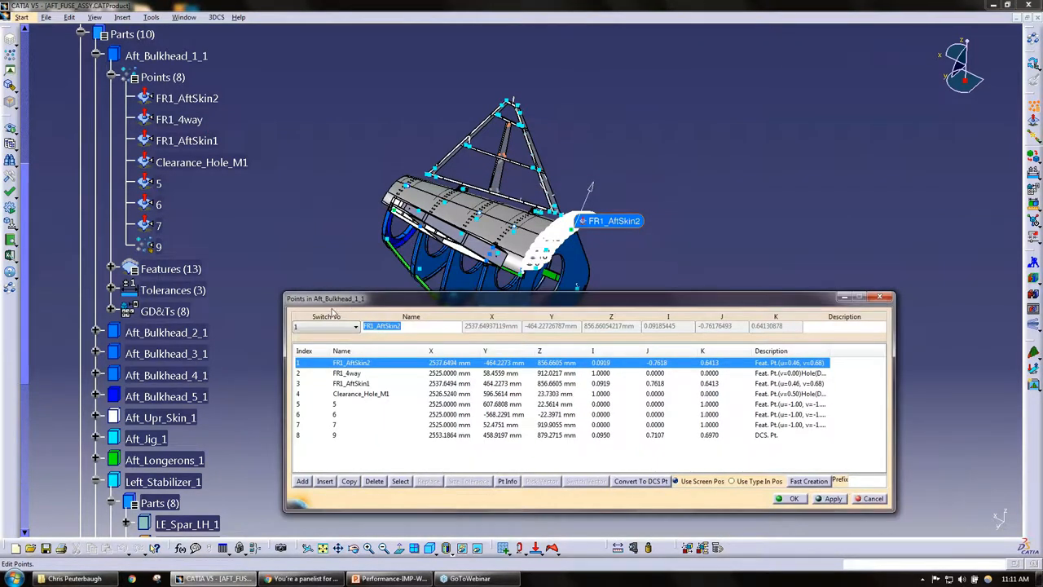
{"action": "left_click", "coordinate": [351, 383]}
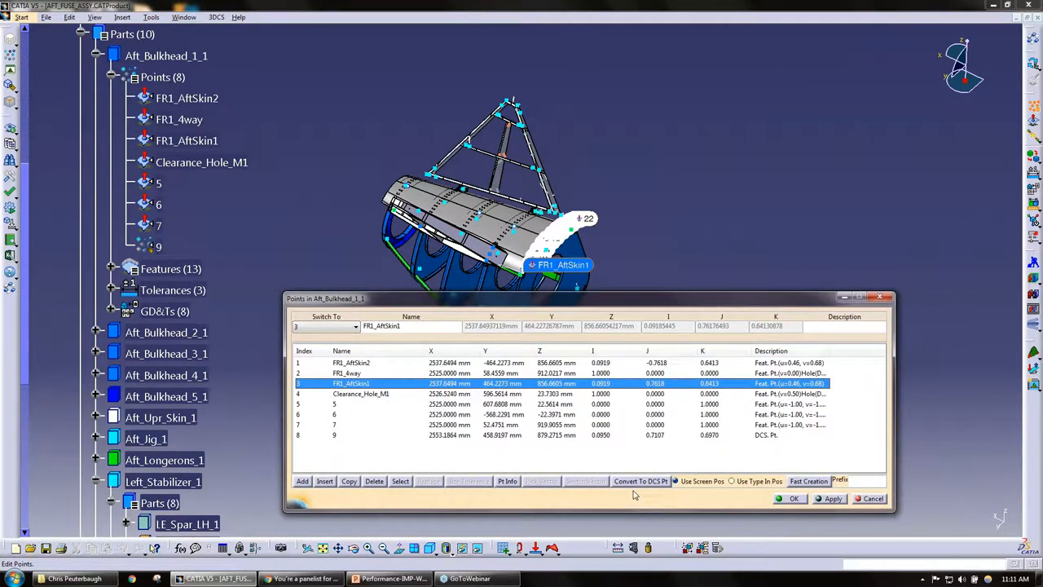
{"action": "right_click", "coordinate": [166, 56]}
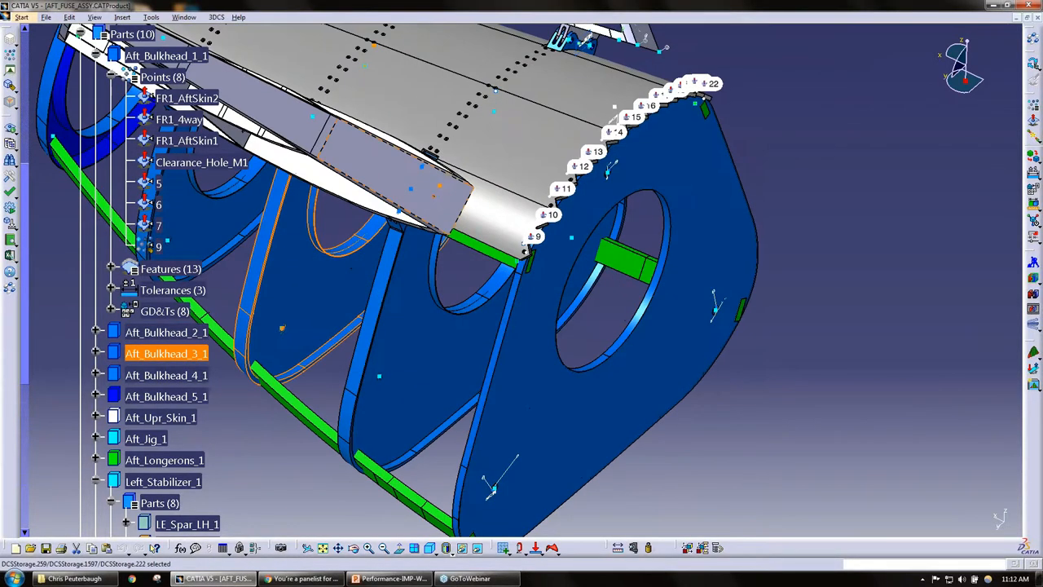
- Orbit the assembly, collapse Aft_Bulkhead_1_1, and return to the Points Dialog Select slide
{"action": "right_click", "coordinate": [166, 375]}
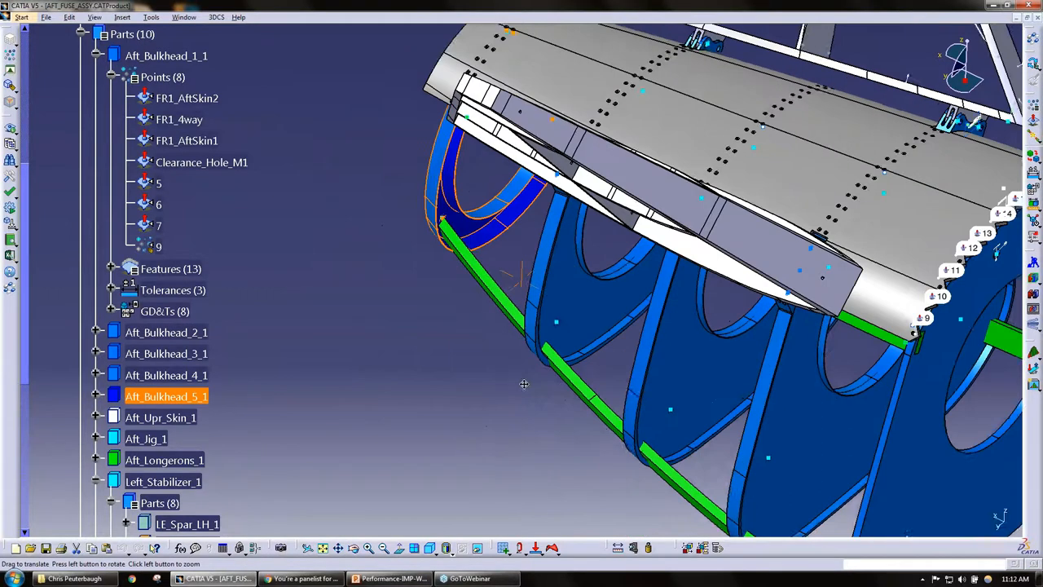
{"action": "left_click_drag", "start_coordinate": [524, 384], "coordinate": [481, 342]}
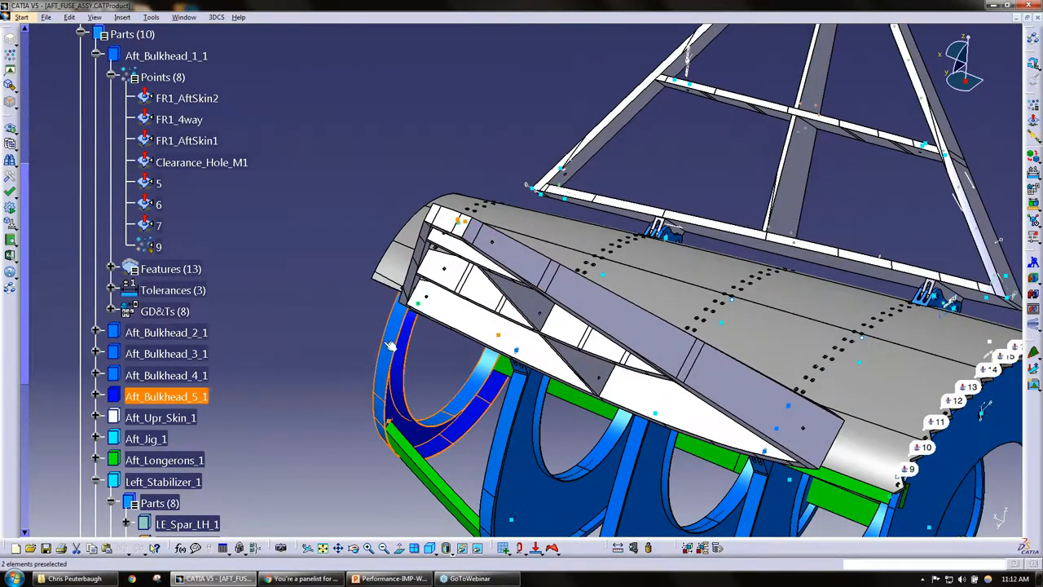
{"action": "left_click", "coordinate": [166, 375]}
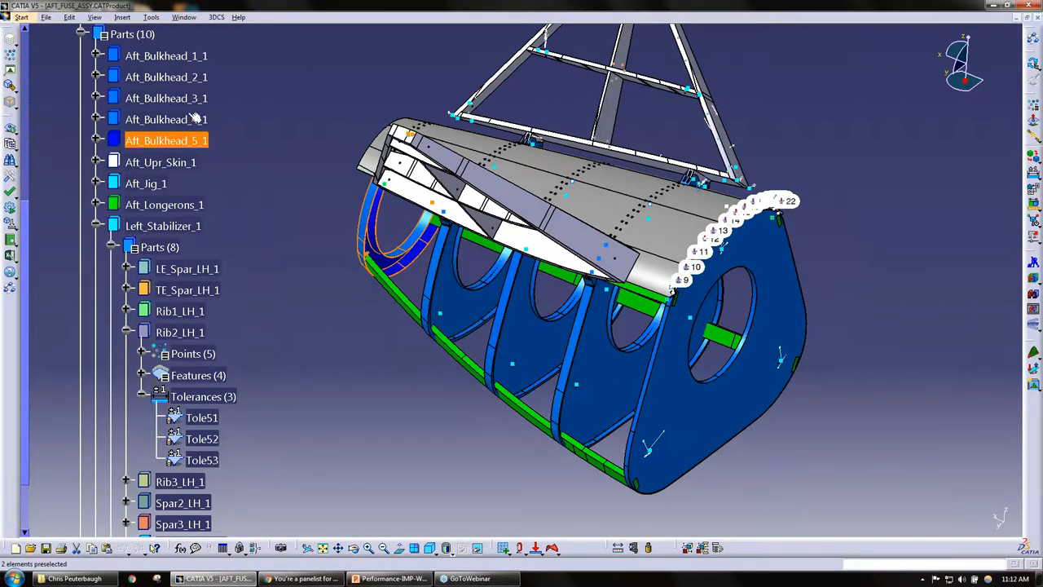
{"action": "left_click", "coordinate": [167, 98]}
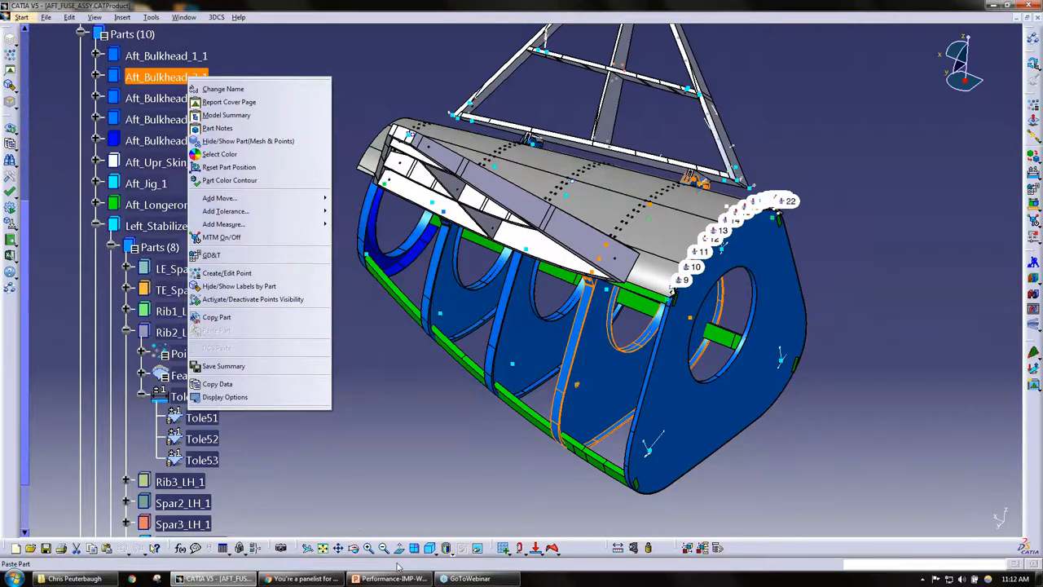
{"action": "left_click", "coordinate": [389, 579]}
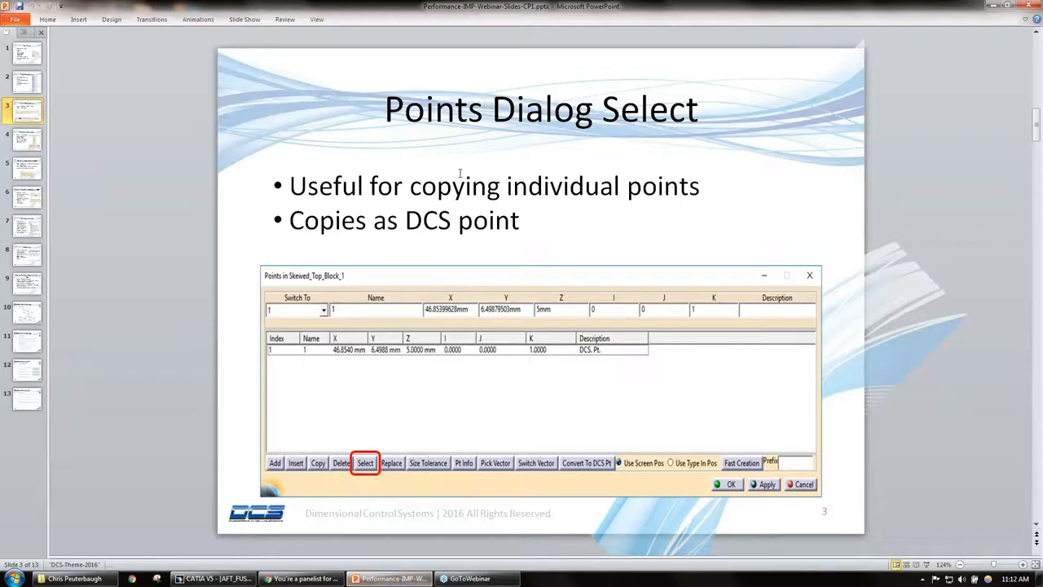
{"action": "mouse_move", "coordinate": [355, 208]}
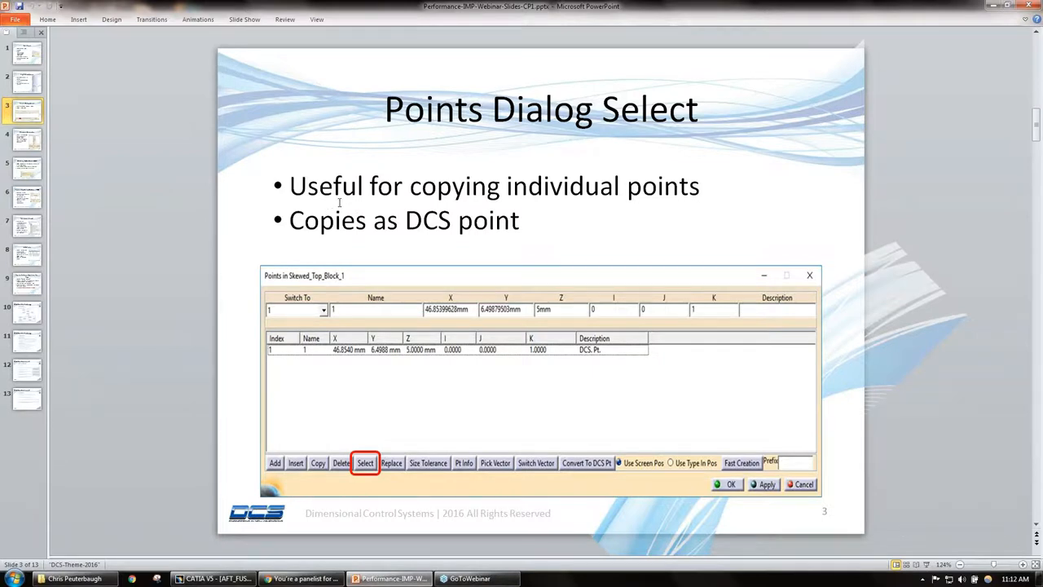
{"action": "mouse_move", "coordinate": [256, 181]}
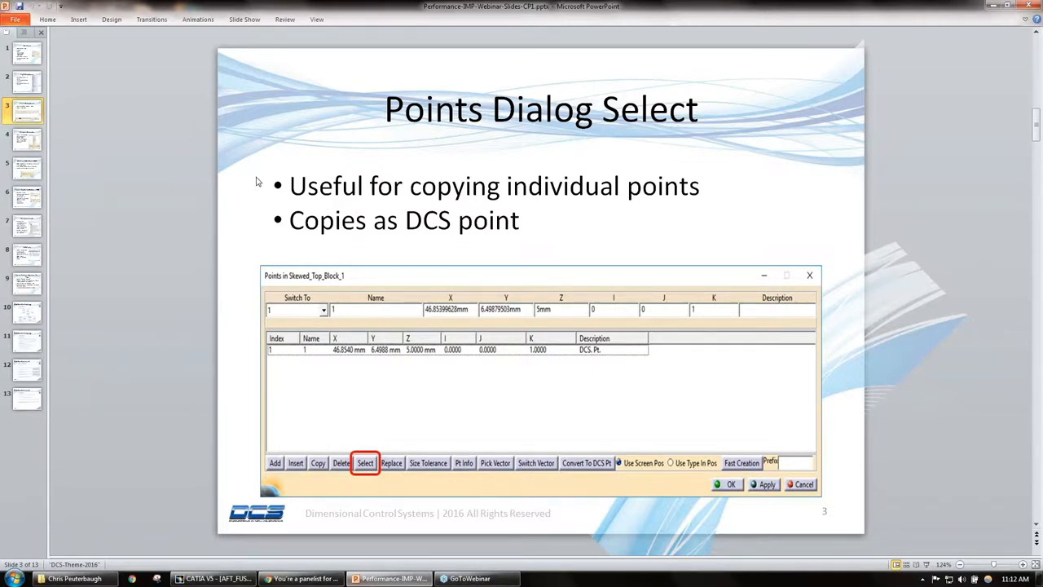
{"action": "mouse_move", "coordinate": [126, 146]}
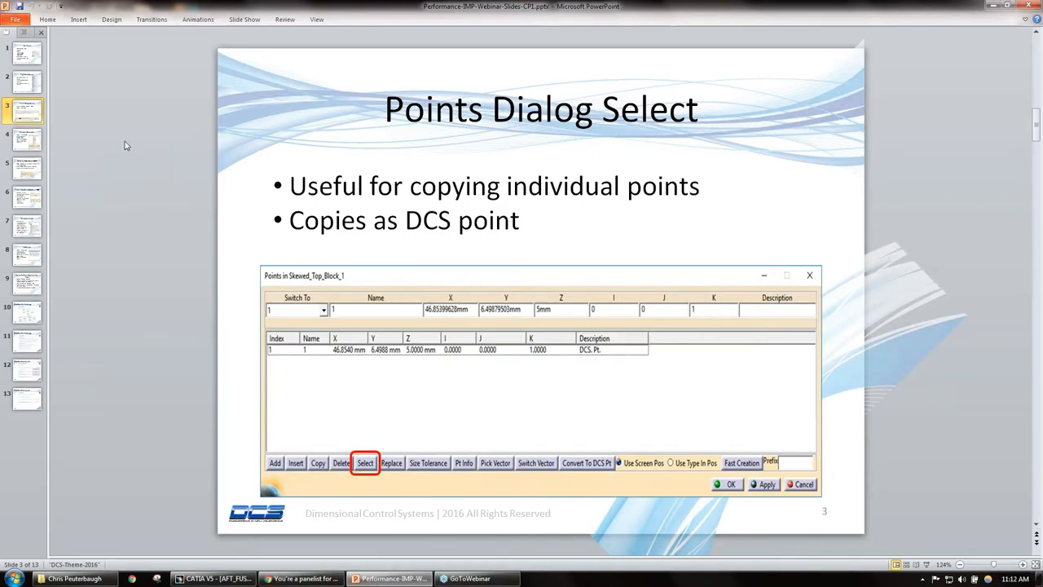